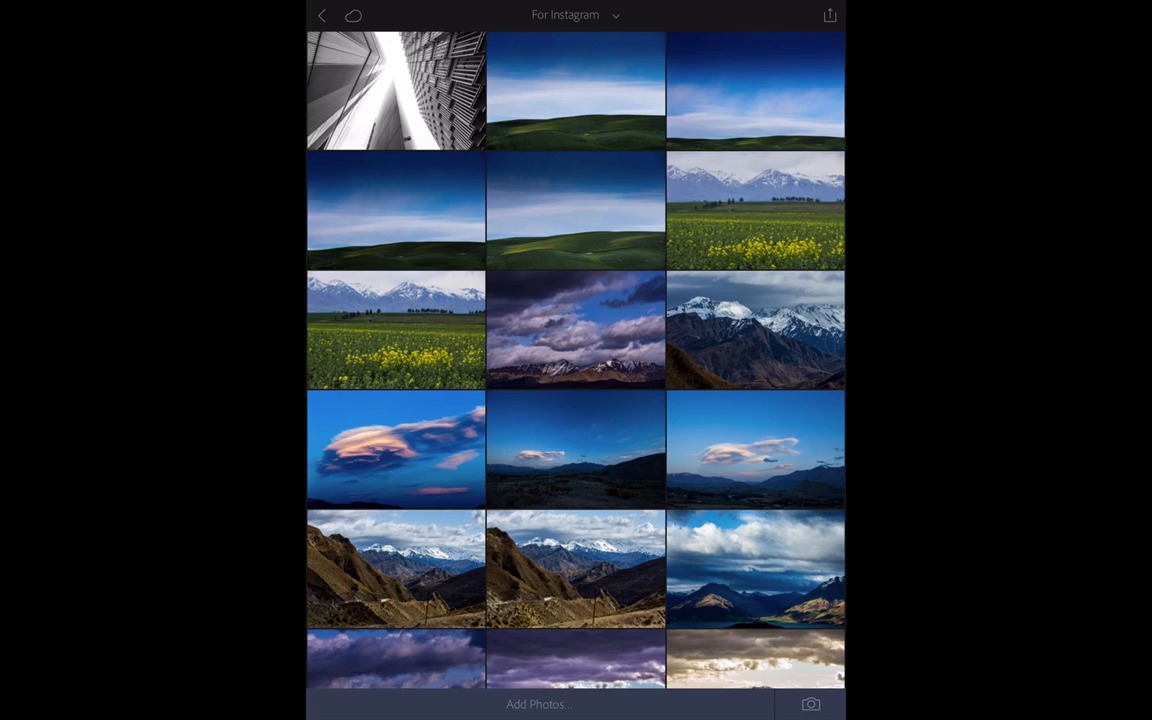
# - Bring up the options menu for the first photo, the black-and-white building
pyautogui.click(395, 91)
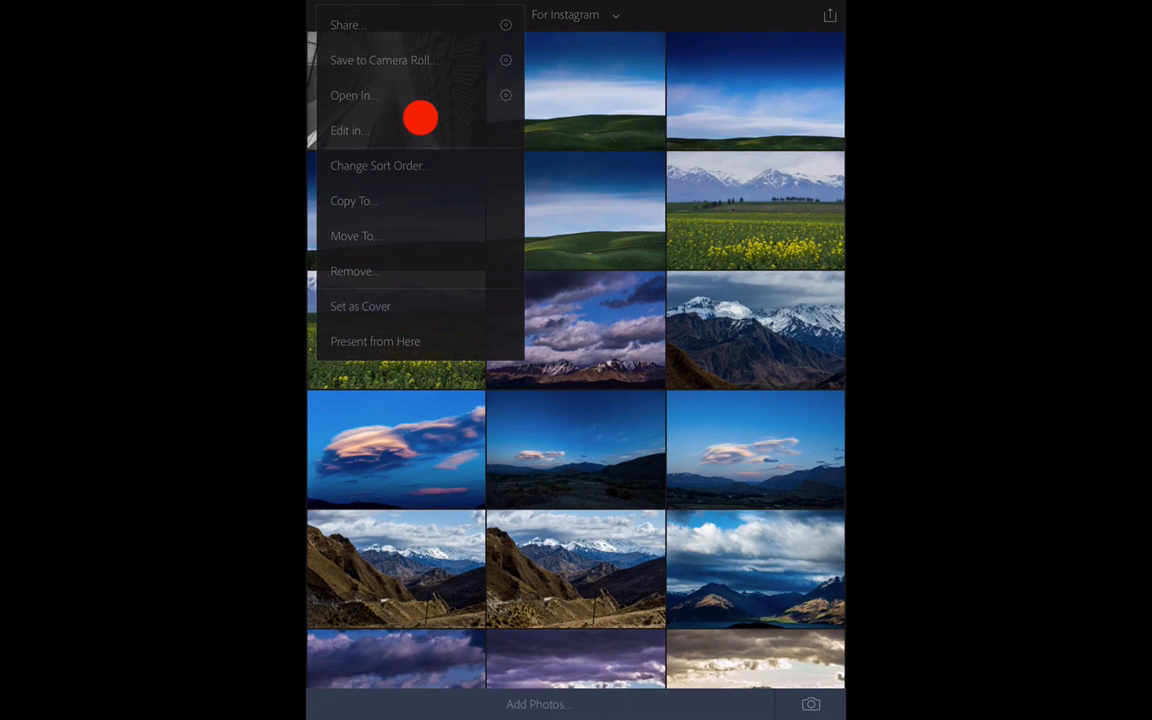
# - Switch to custom sort order and drag the building photo to the third row's middle
pyautogui.click(378, 165)
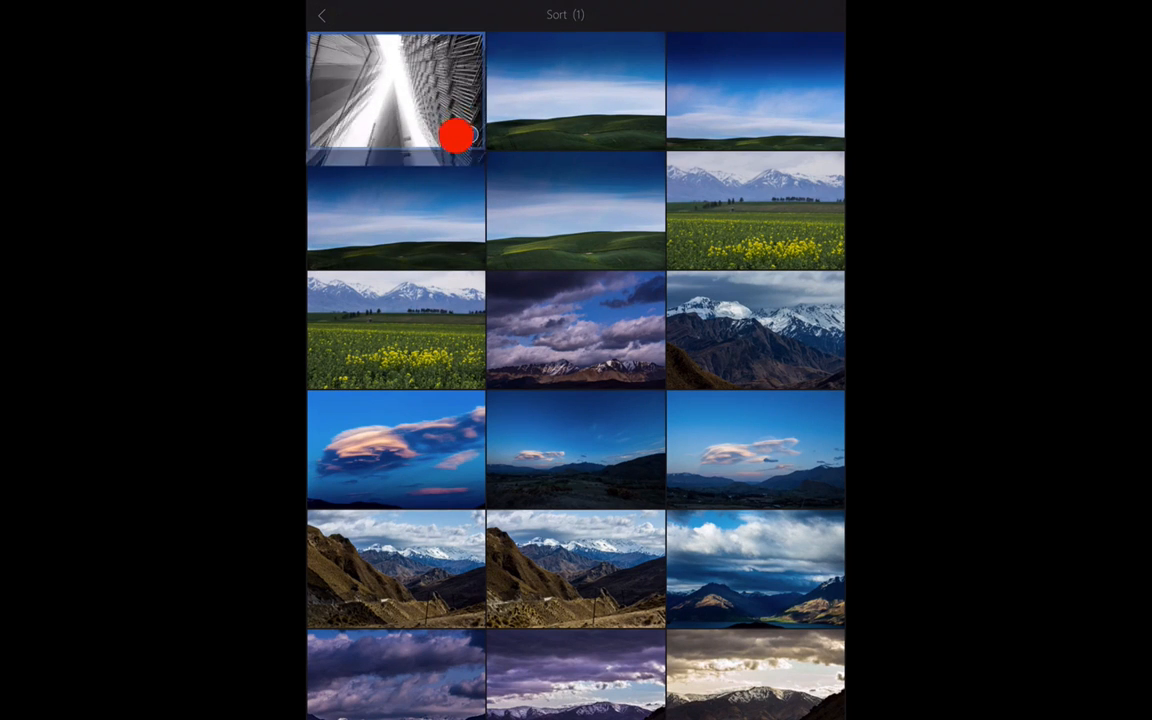
pyautogui.moveTo(395, 95); pyautogui.dragTo(575, 330)
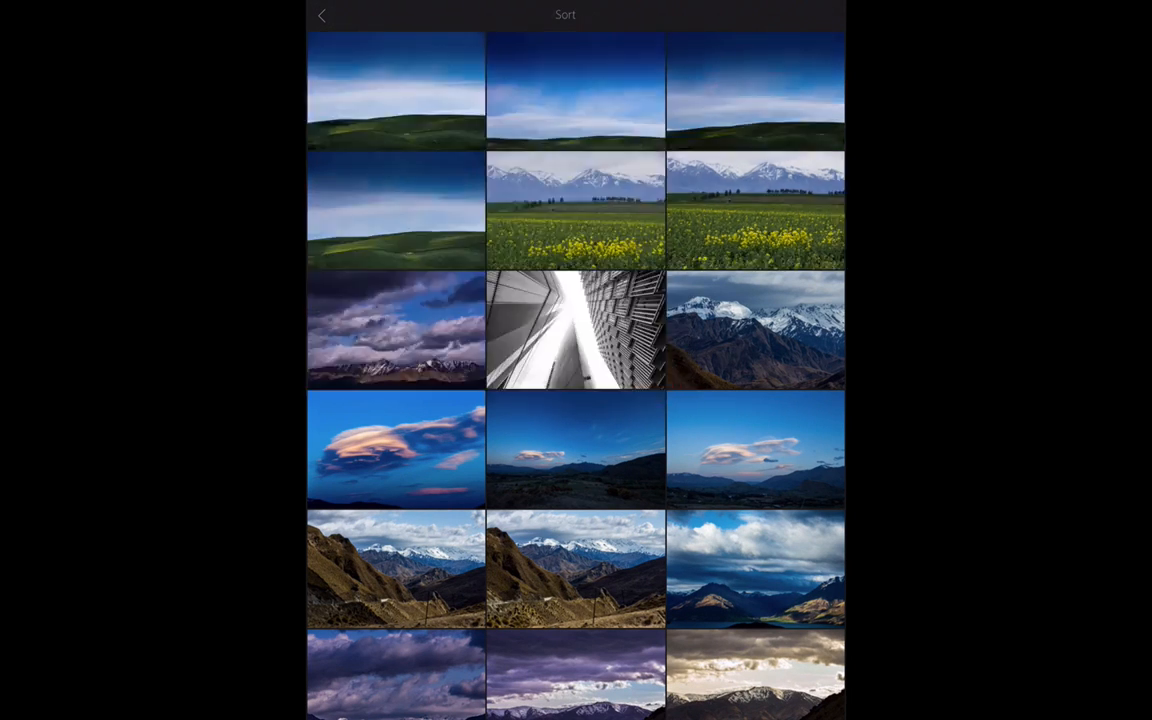